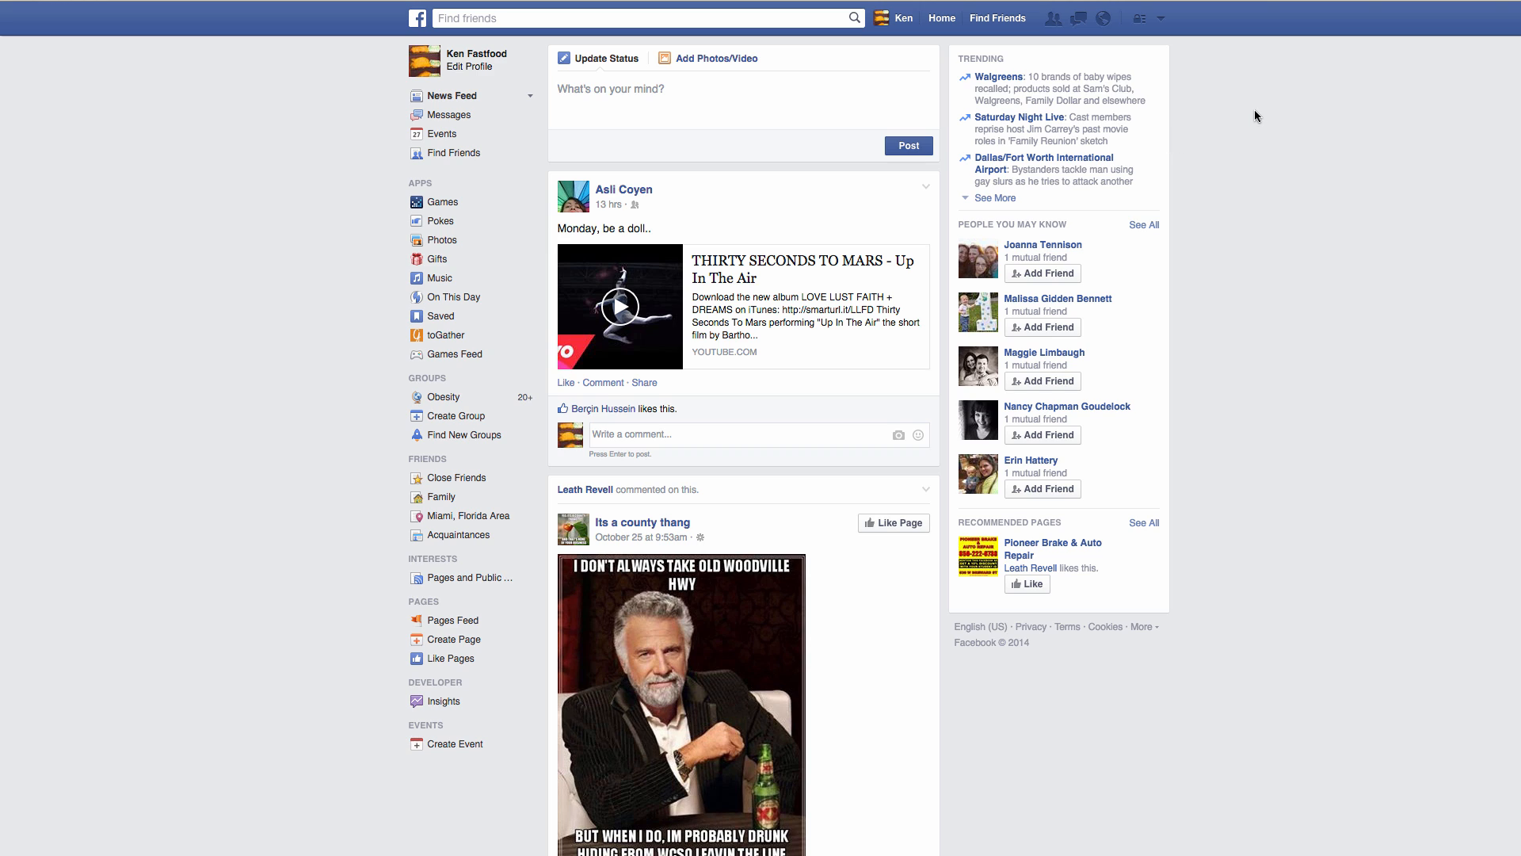
mouse_move(1268, 131)
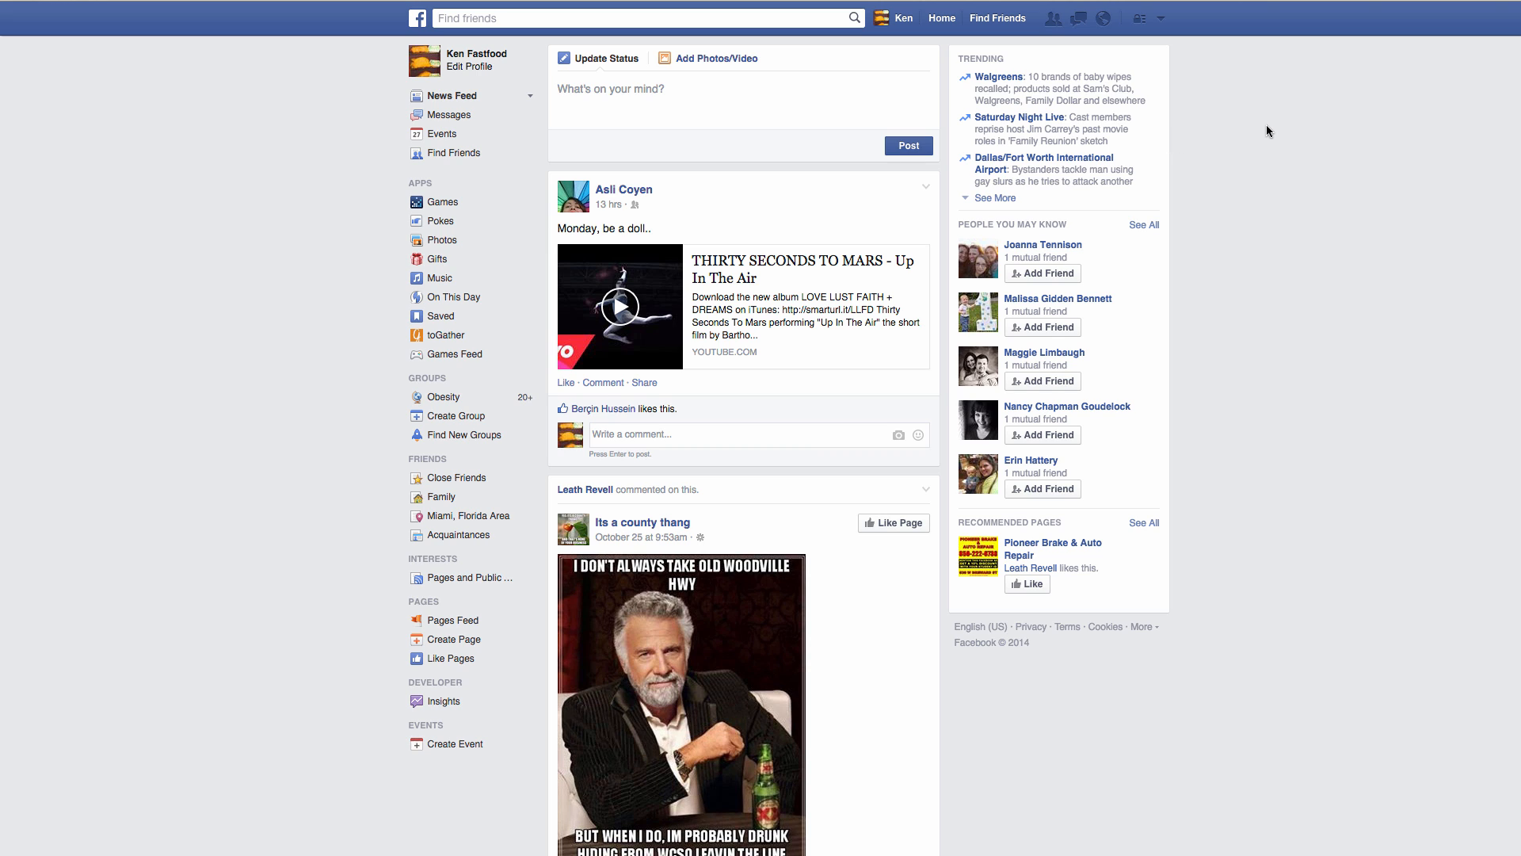
mouse_move(1279, 128)
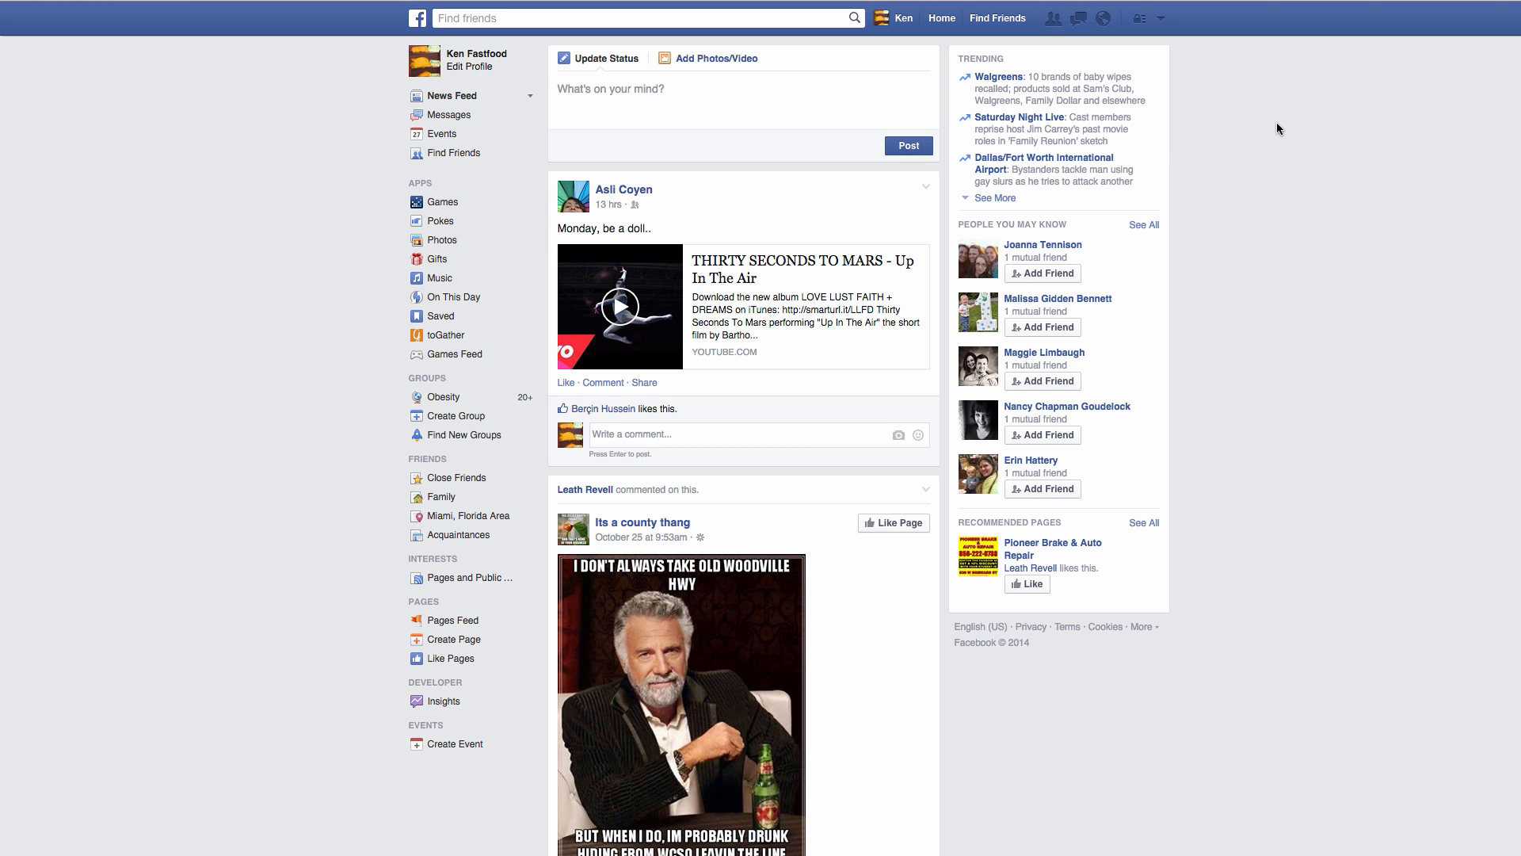
mouse_move(977, 136)
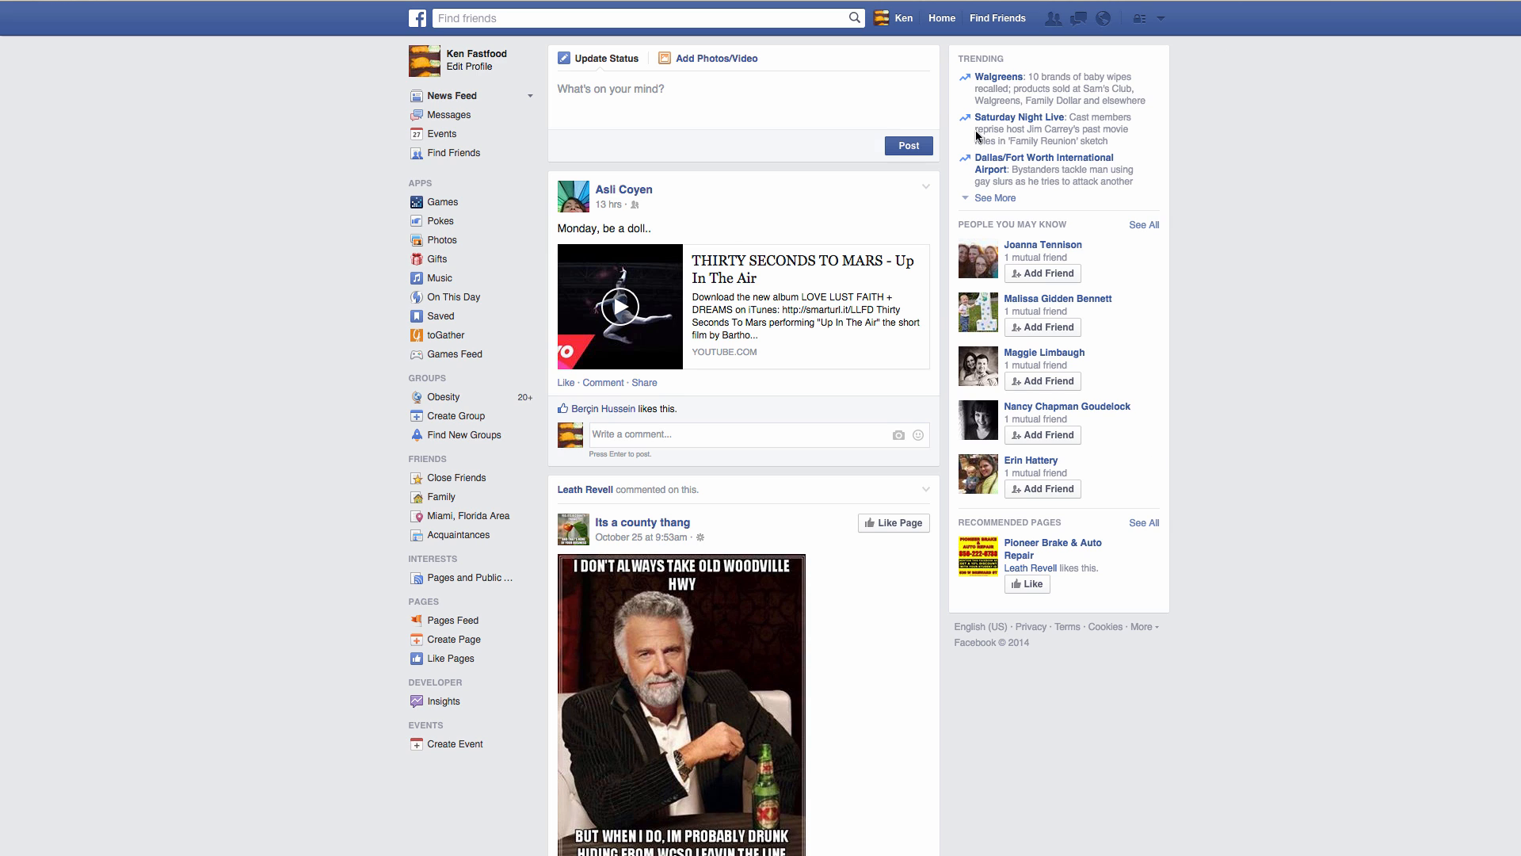
mouse_move(1186, 68)
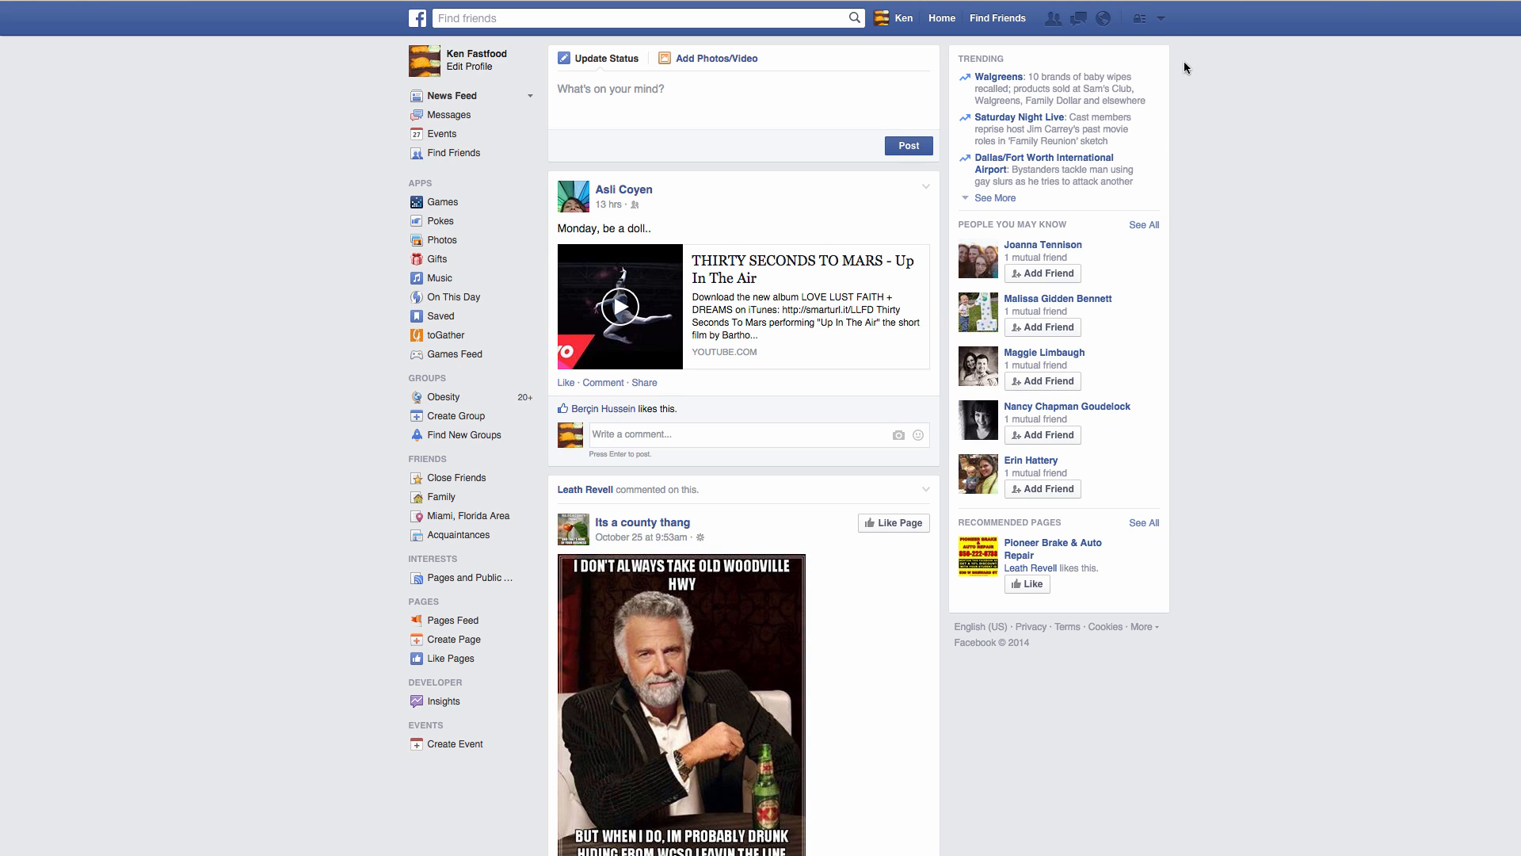
mouse_move(1150, 30)
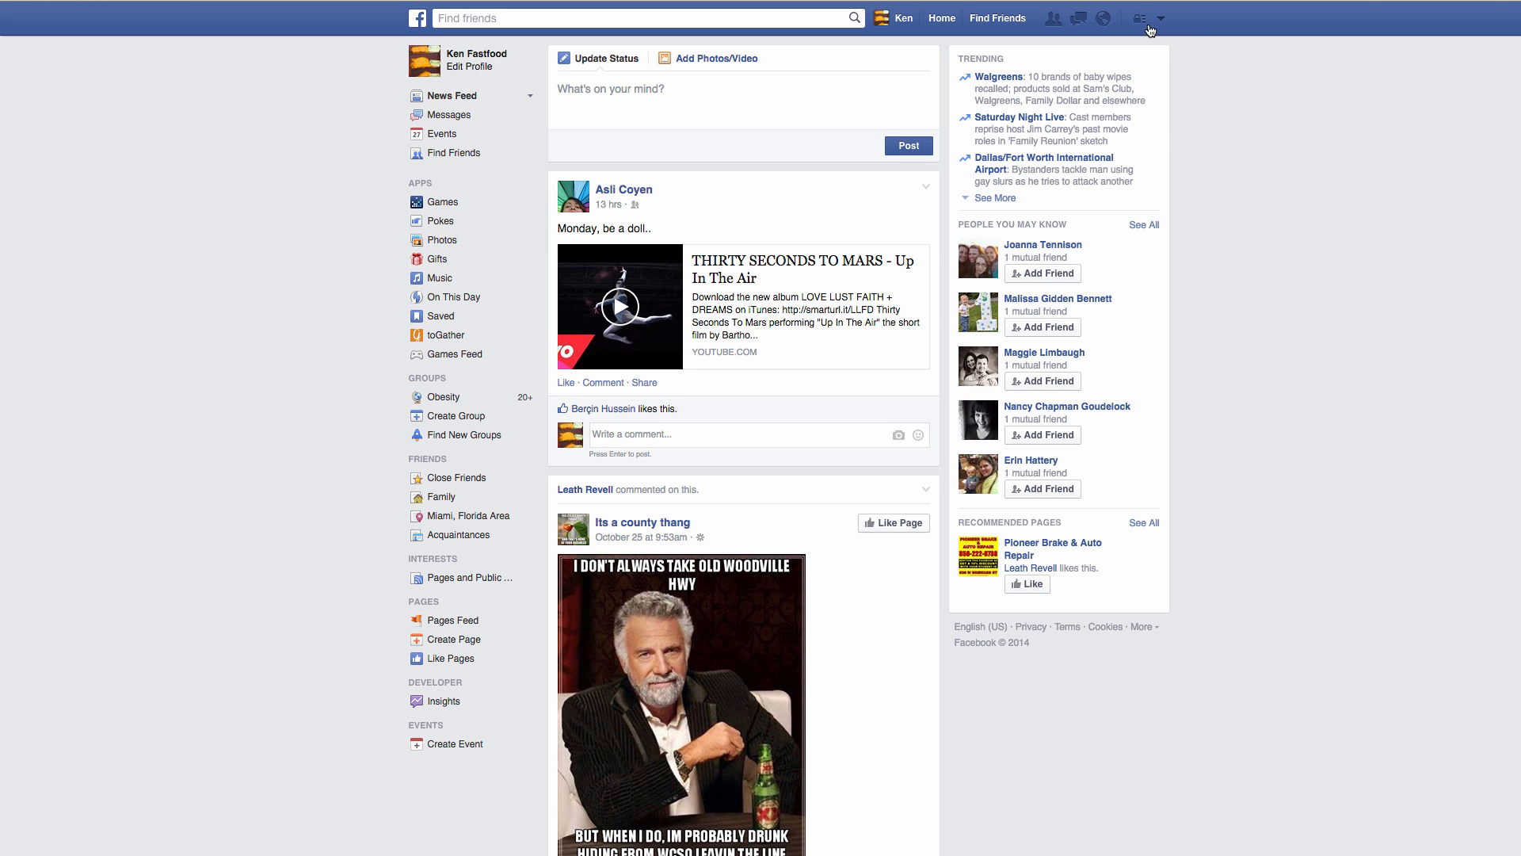
Step: Go from the news feed to General Account Settings via the top-right account menu
left_click(1160, 17)
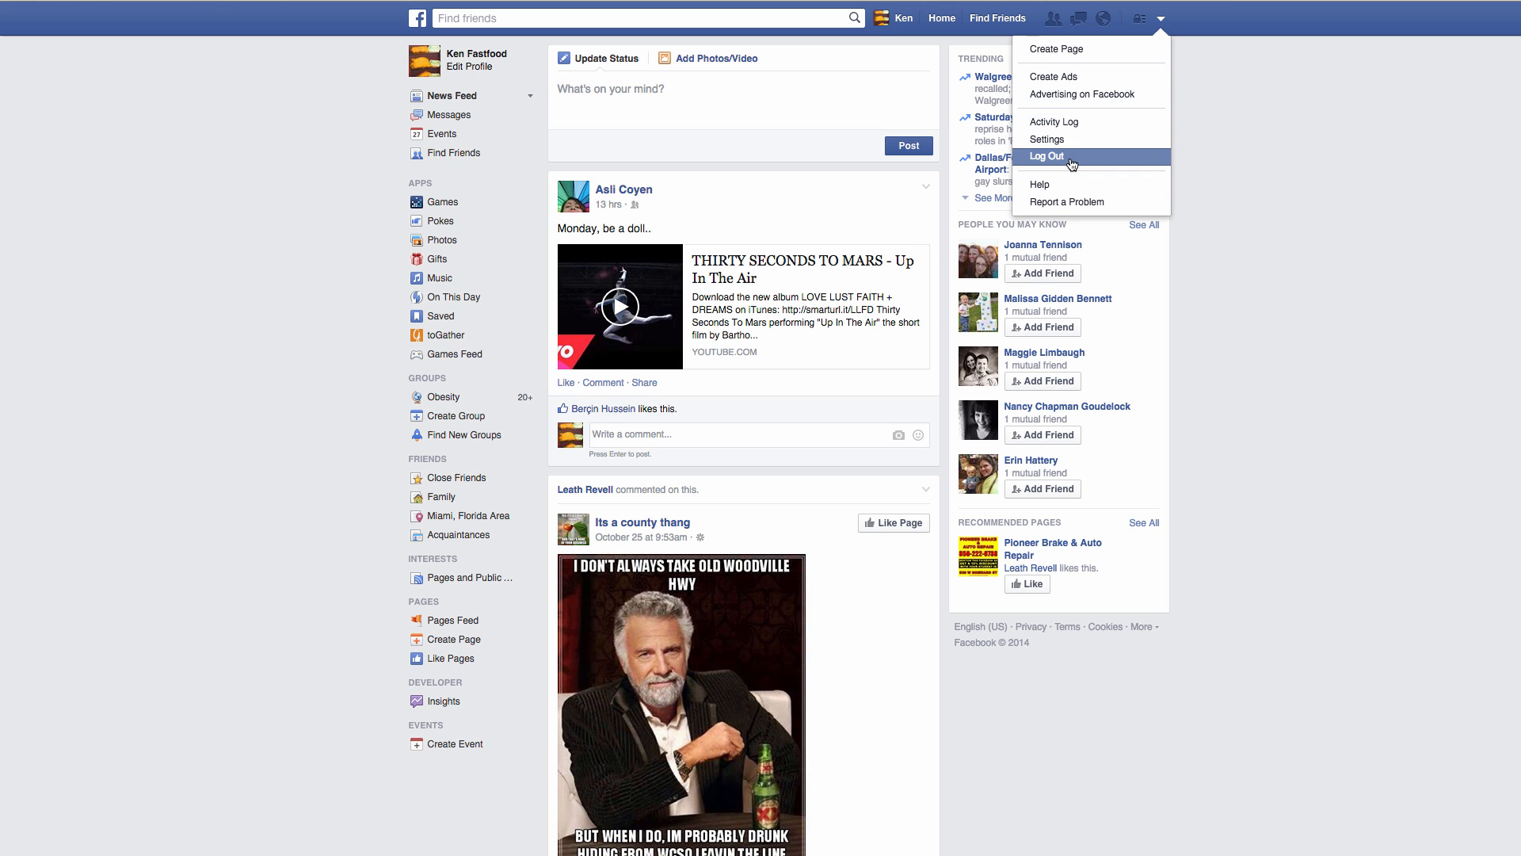
left_click(1047, 138)
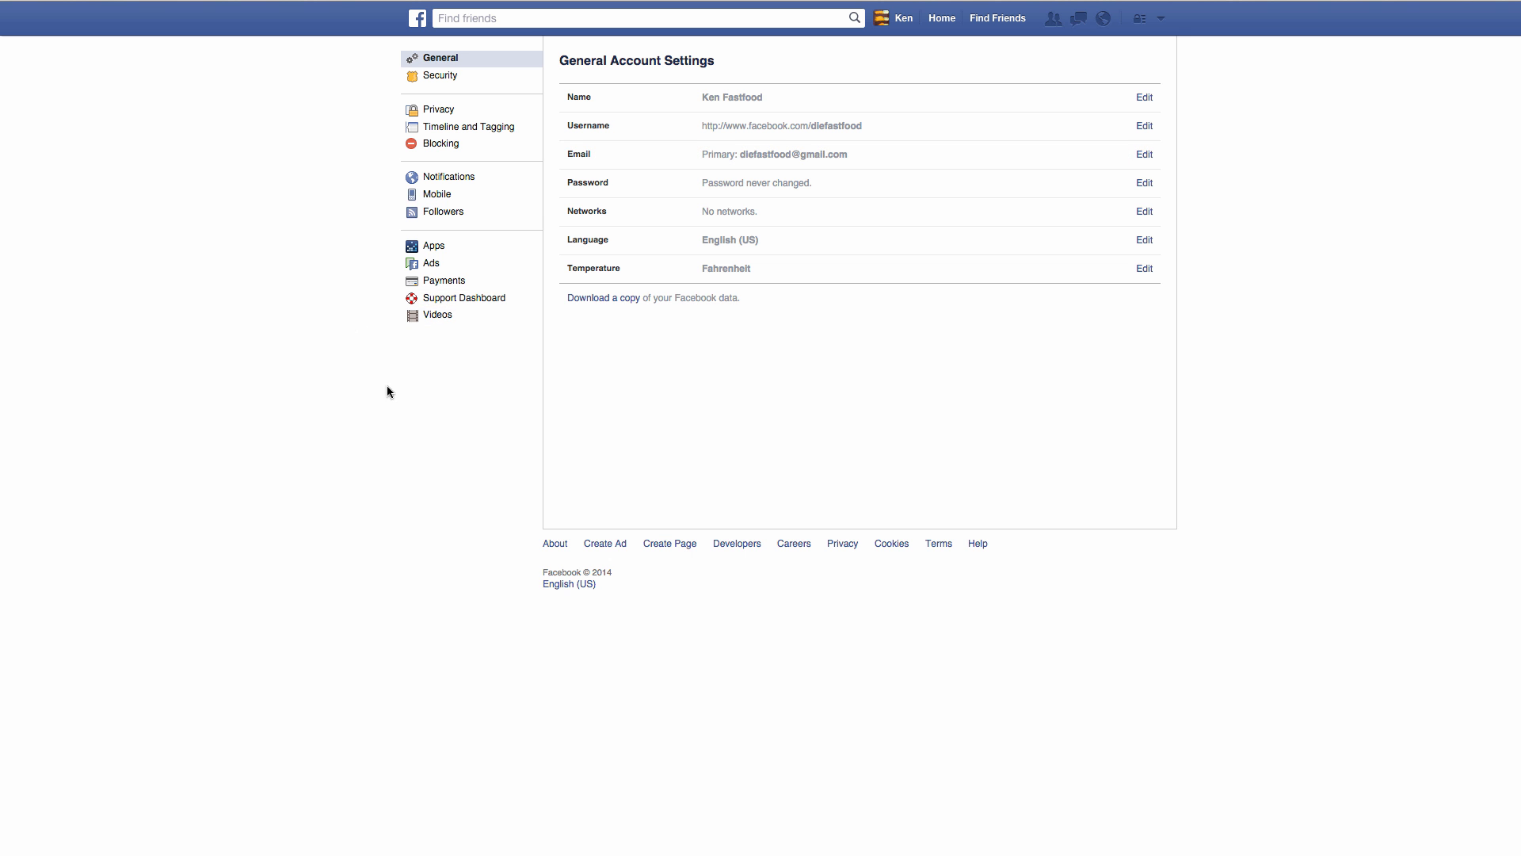
mouse_move(437, 314)
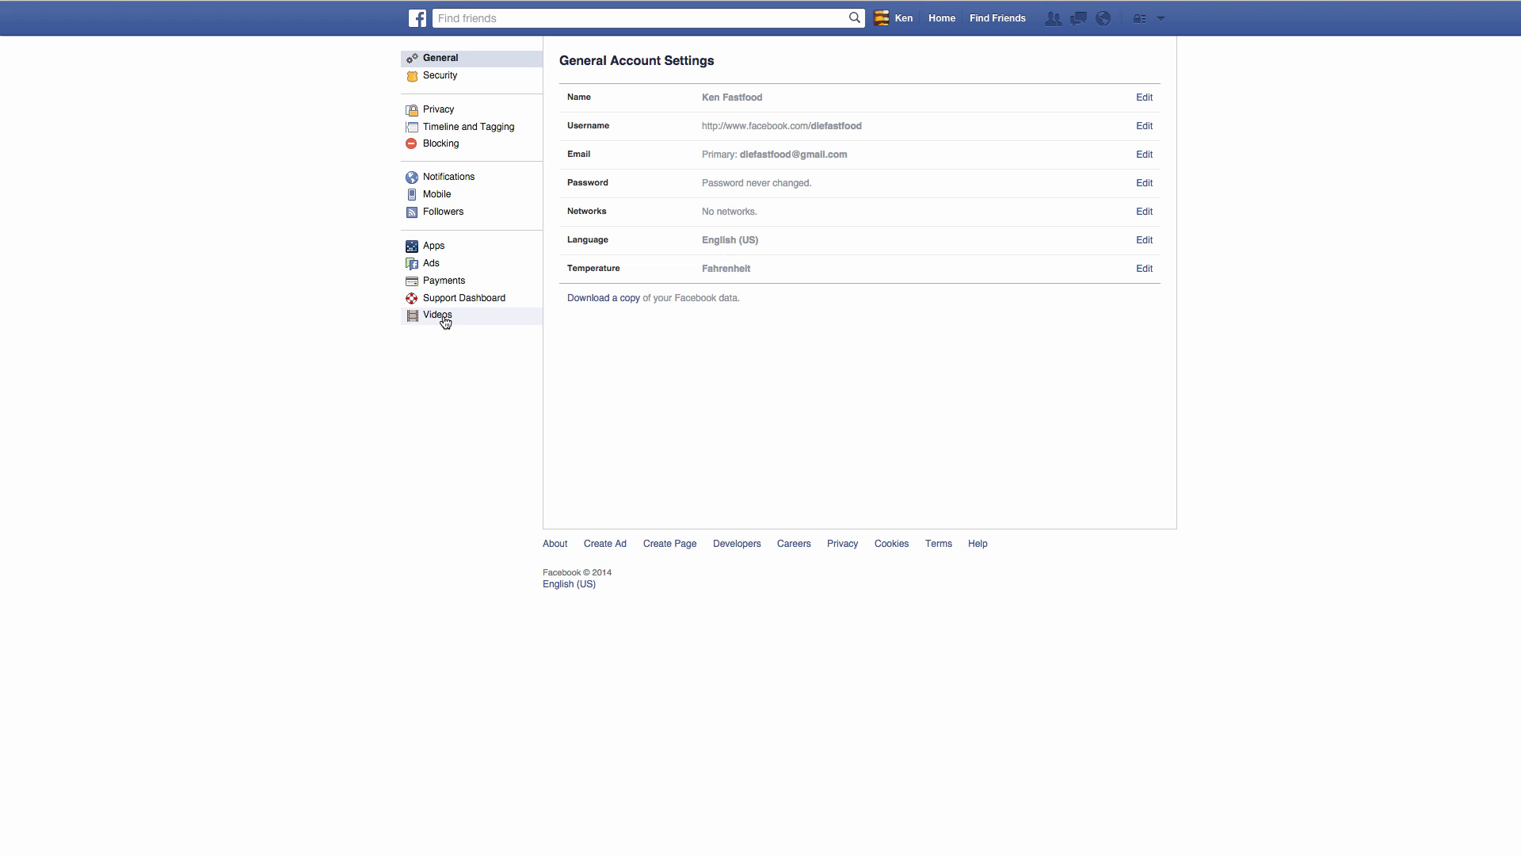
Step: In Video Settings, toggle Auto-Play Videos to On and back to Off
left_click(438, 315)
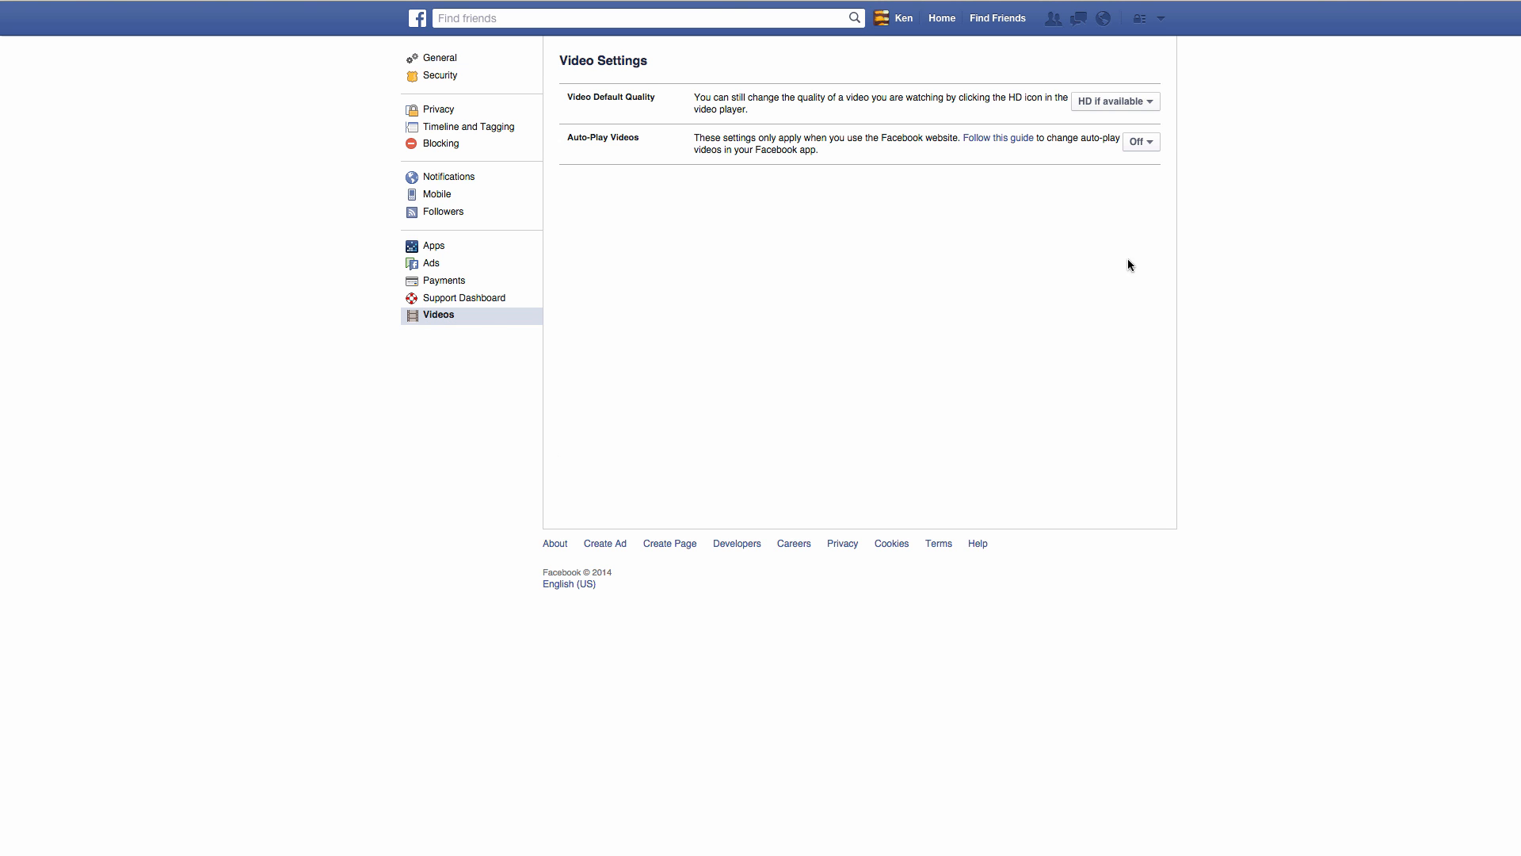
mouse_move(1117, 104)
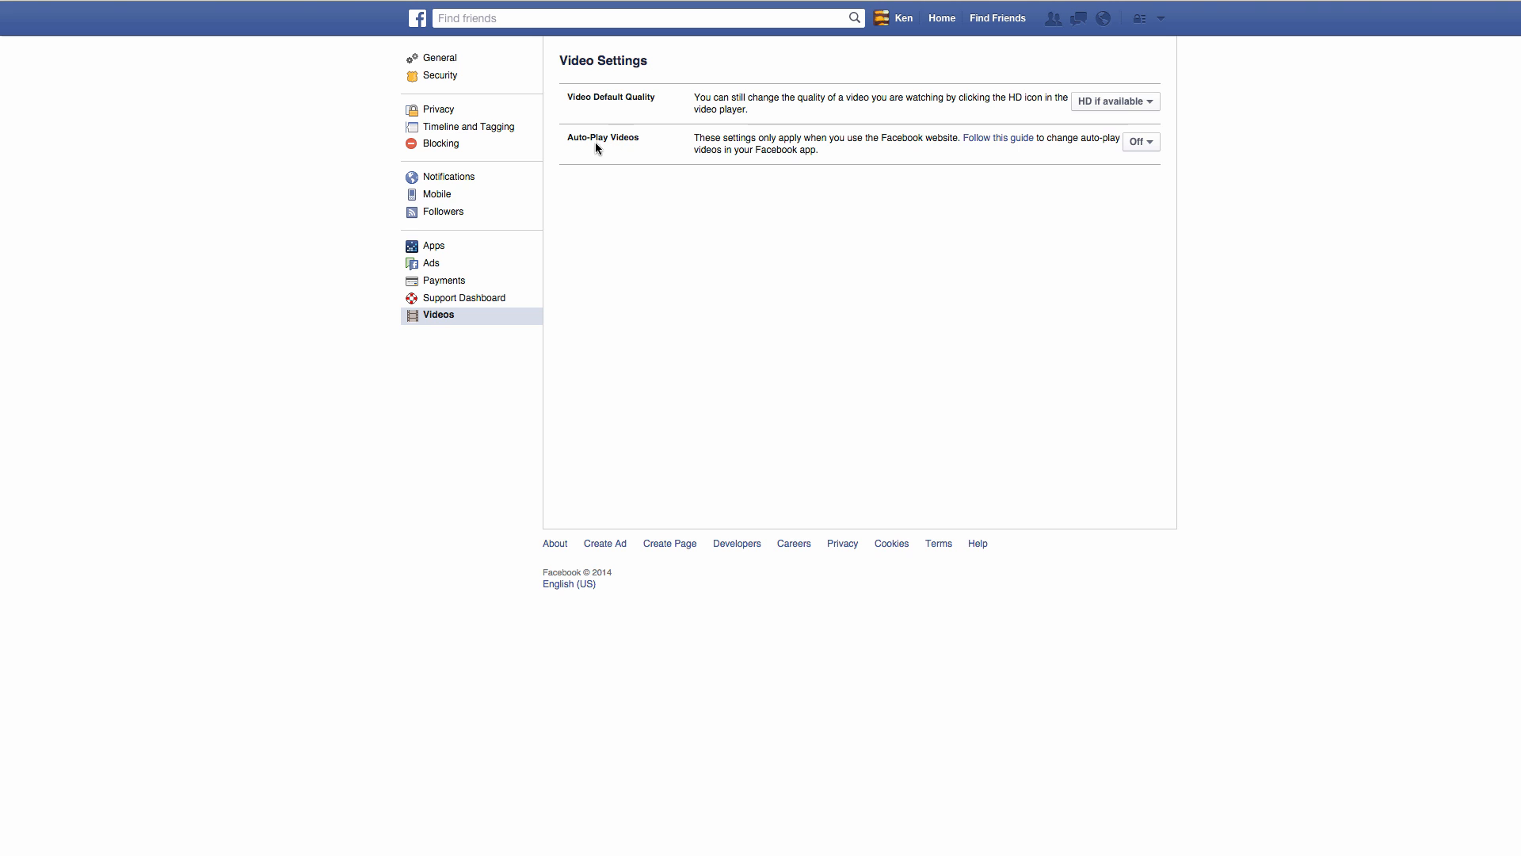
left_click(1141, 142)
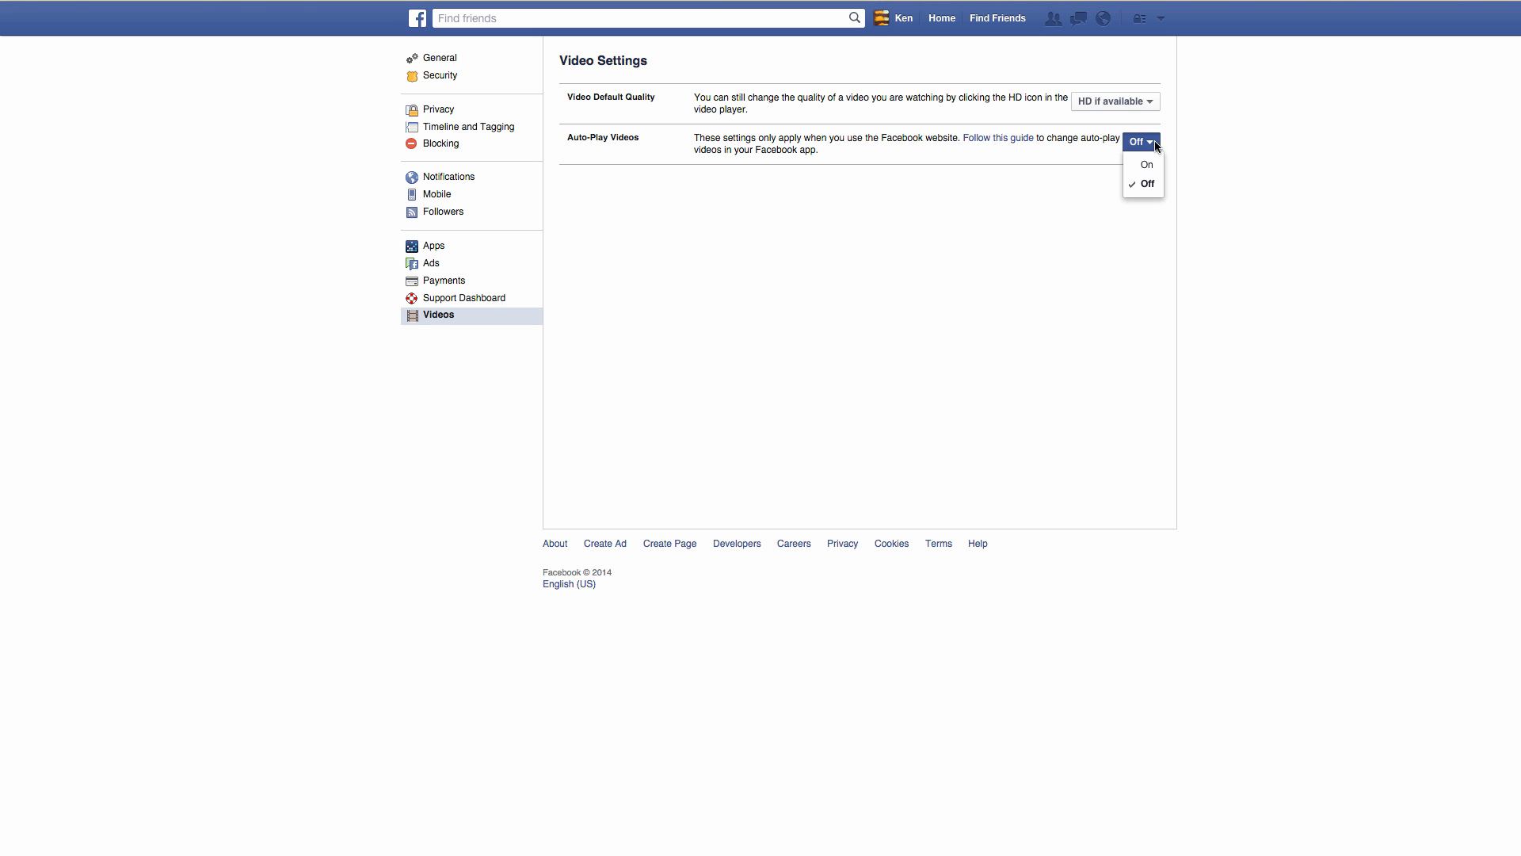
left_click(1146, 164)
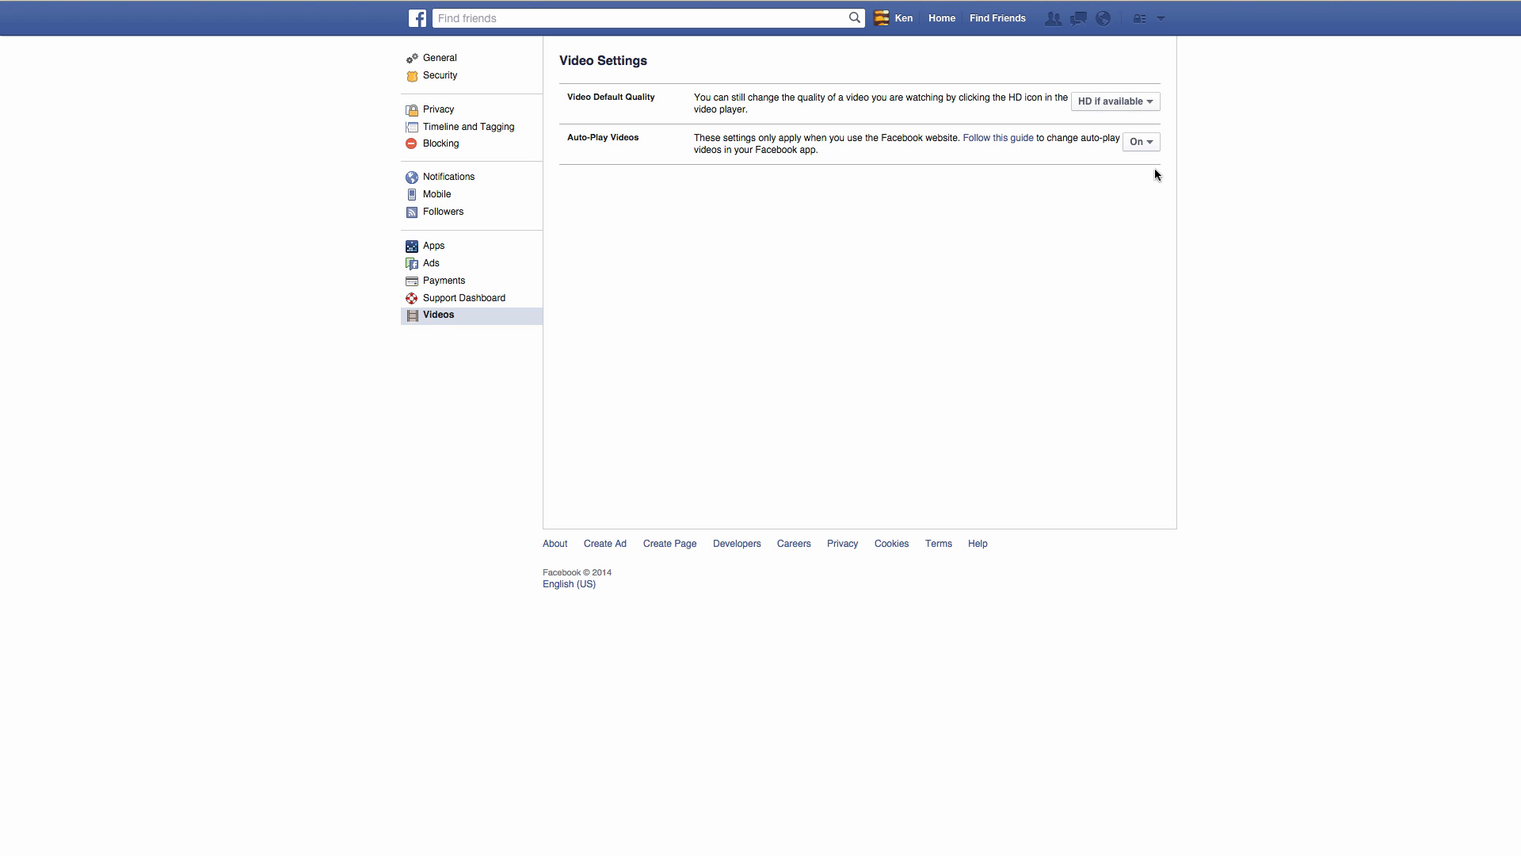
left_click(1140, 141)
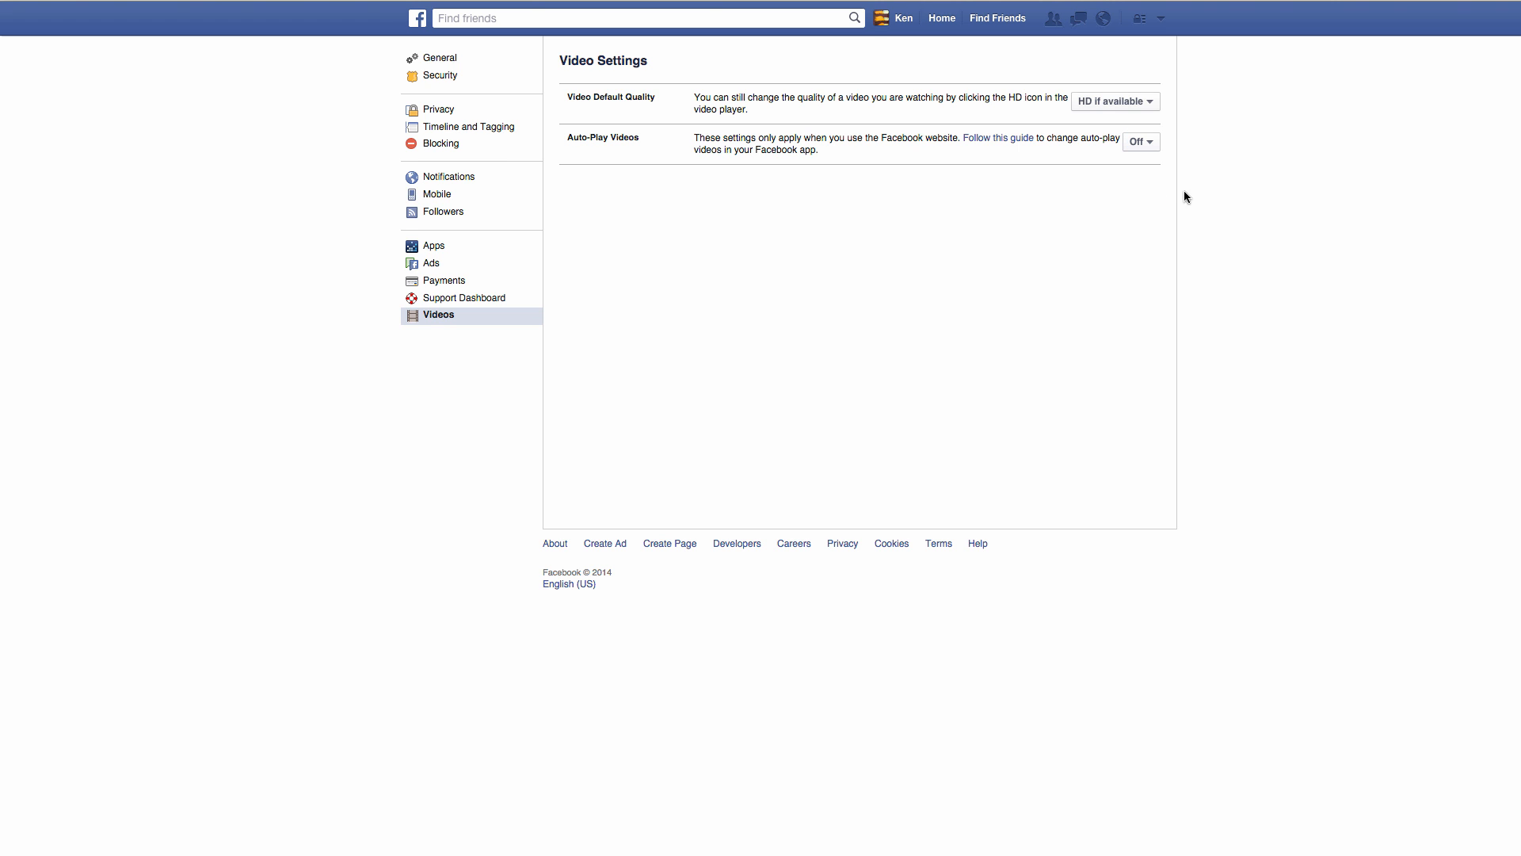
mouse_move(1268, 206)
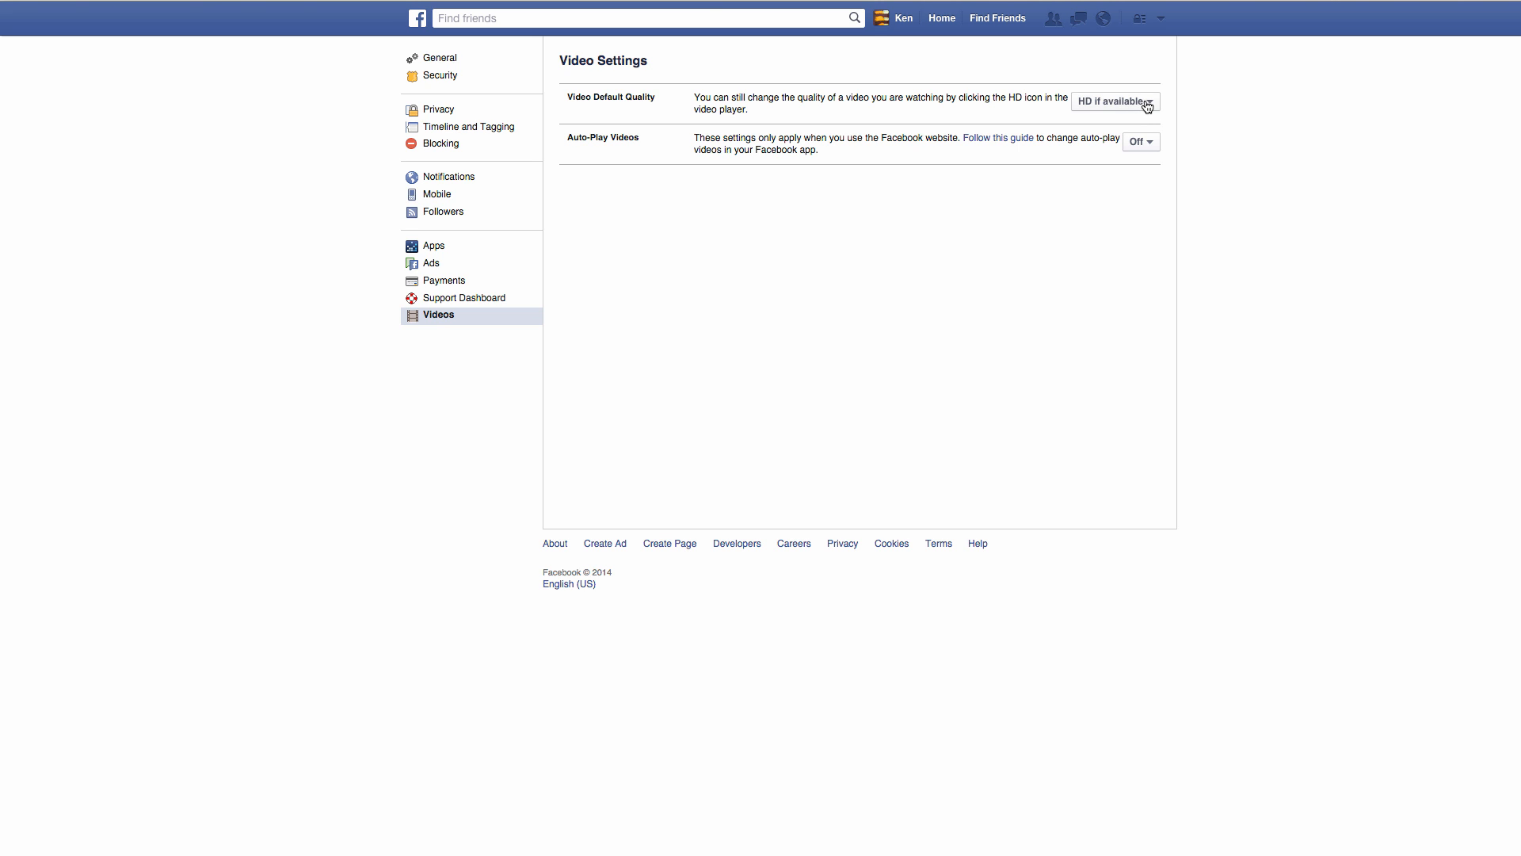
Step: Keep Video Default Quality at HD if available and return Home to the news feed
left_click(1114, 101)
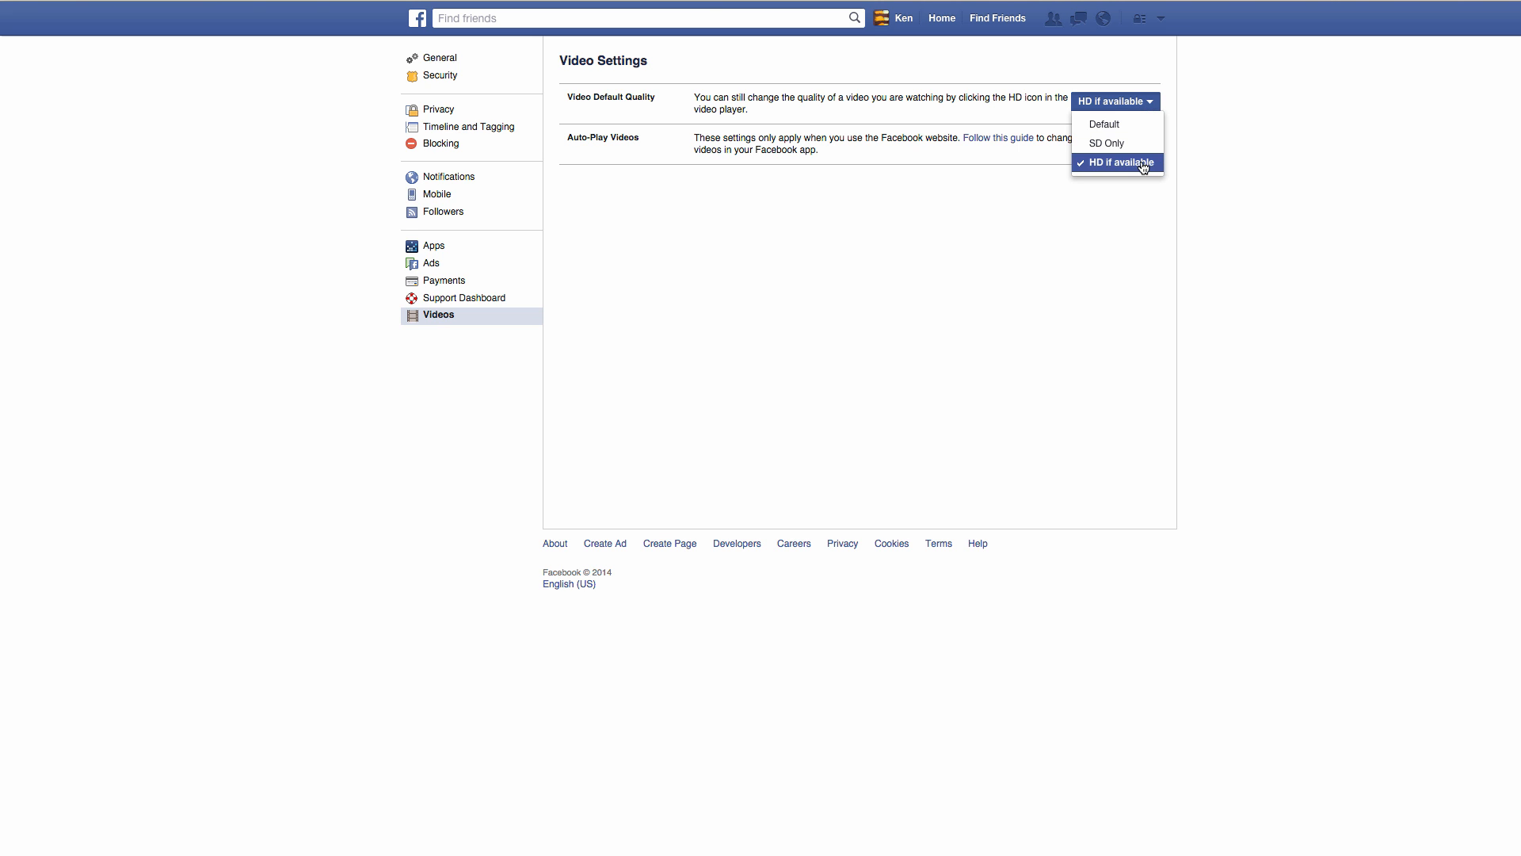
left_click(1116, 161)
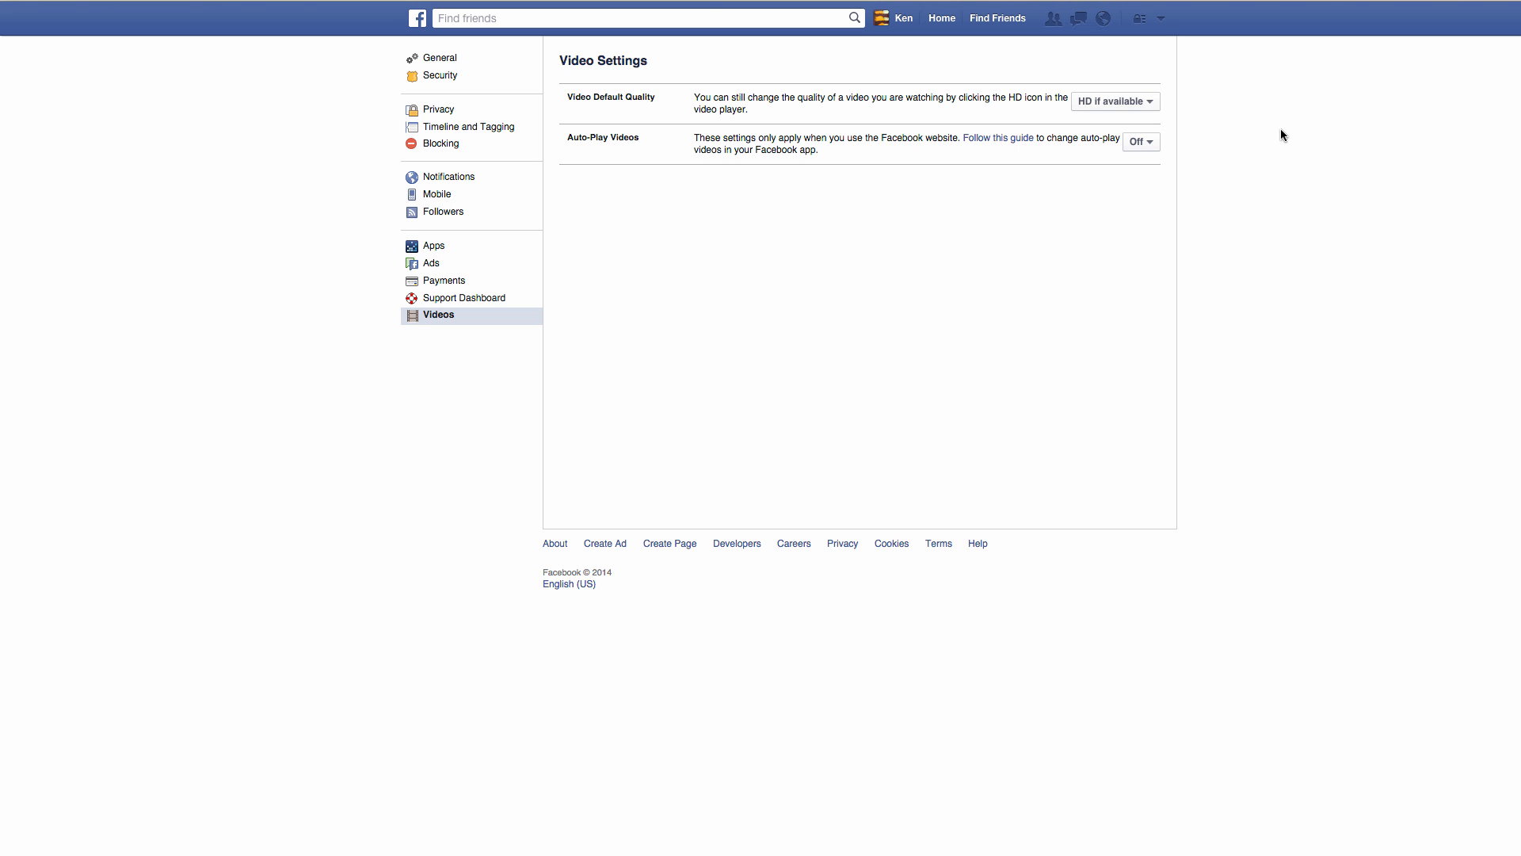
mouse_move(857, 370)
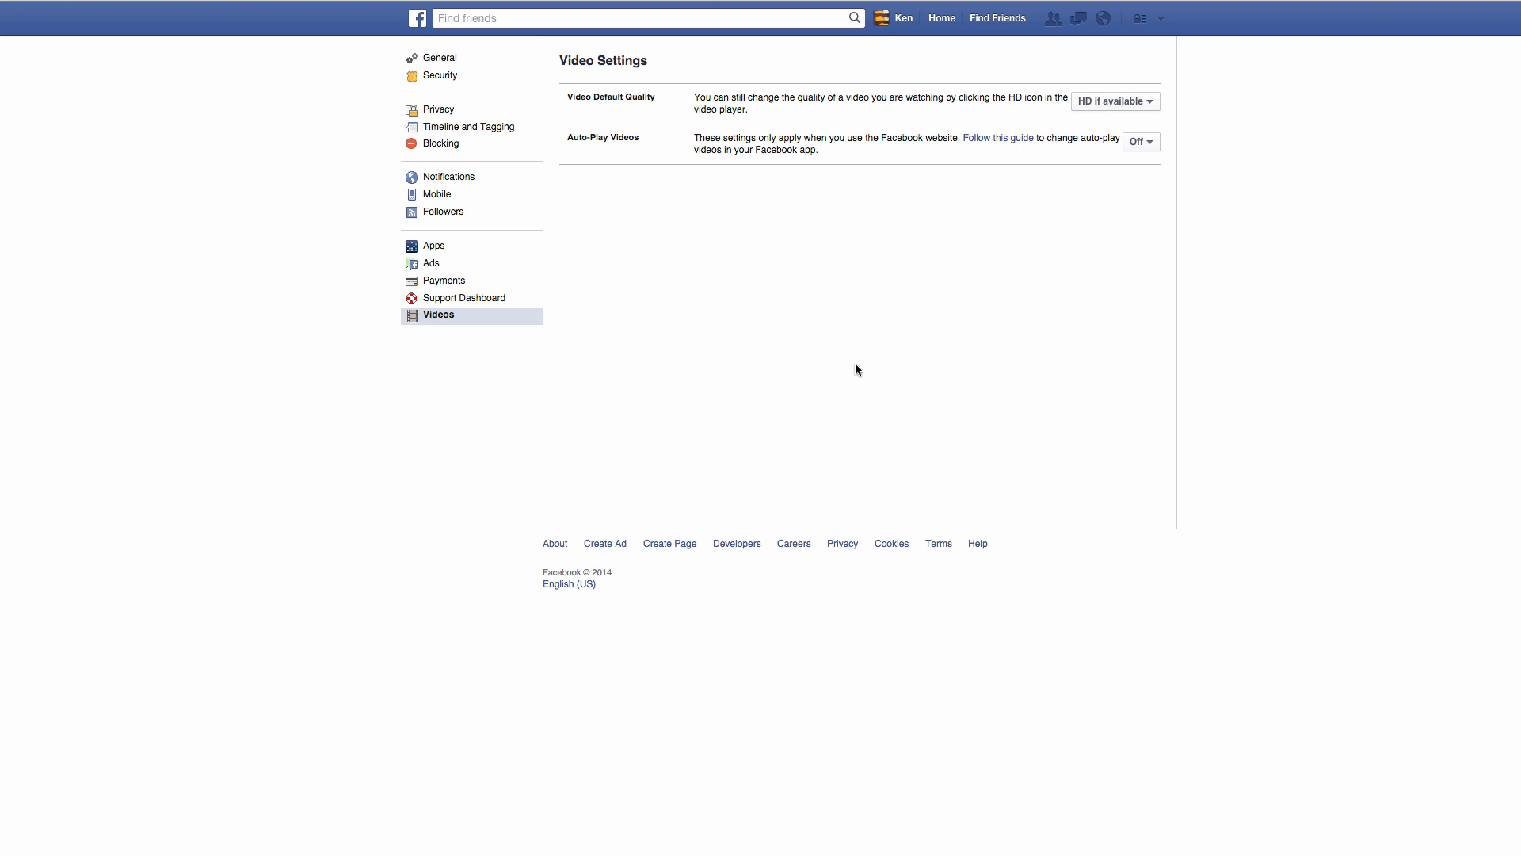
mouse_move(863, 366)
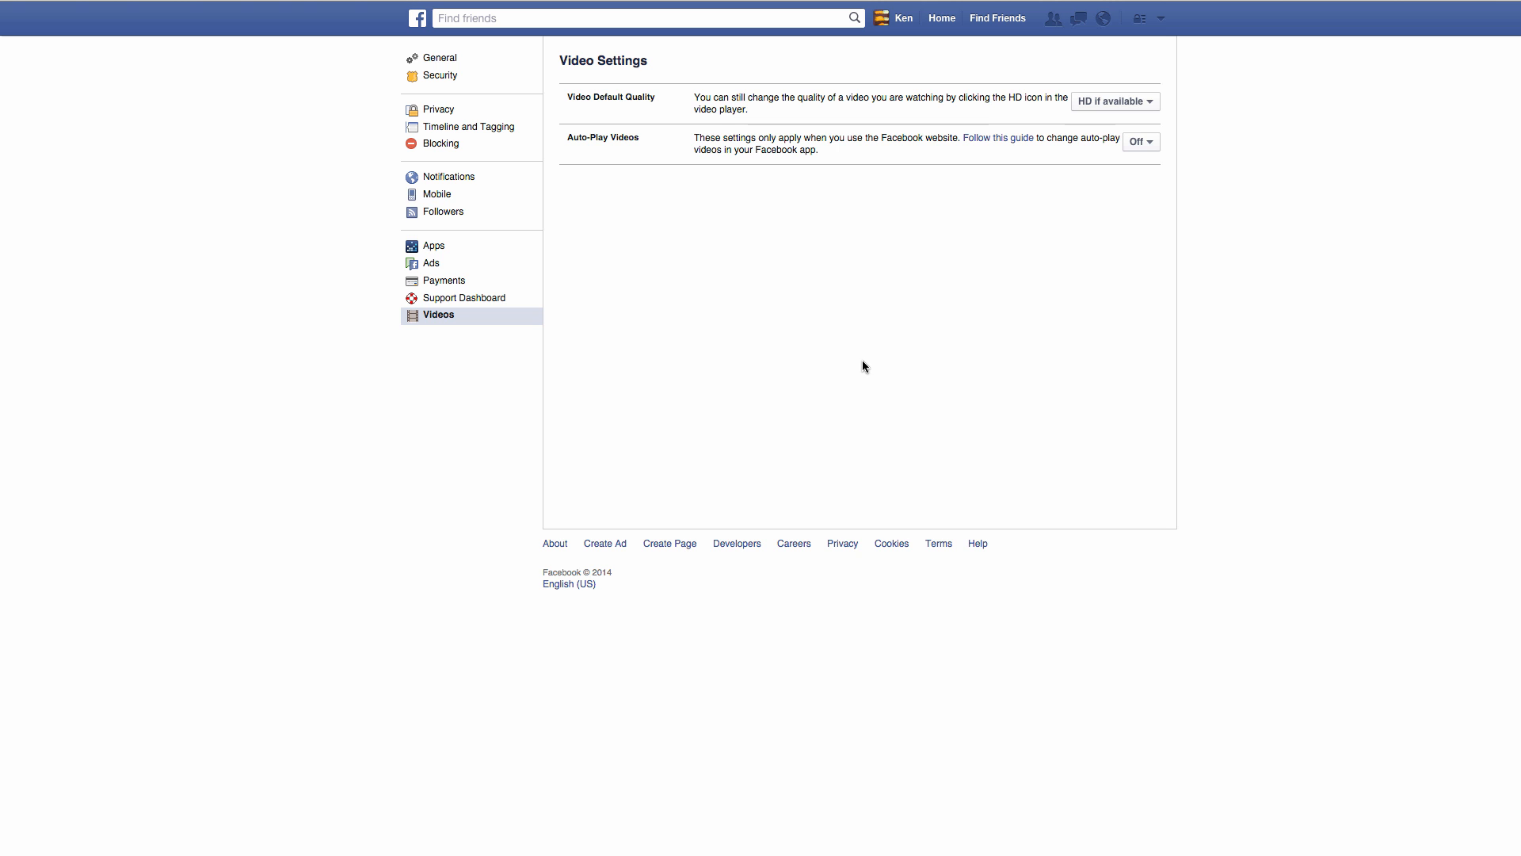
mouse_move(941, 235)
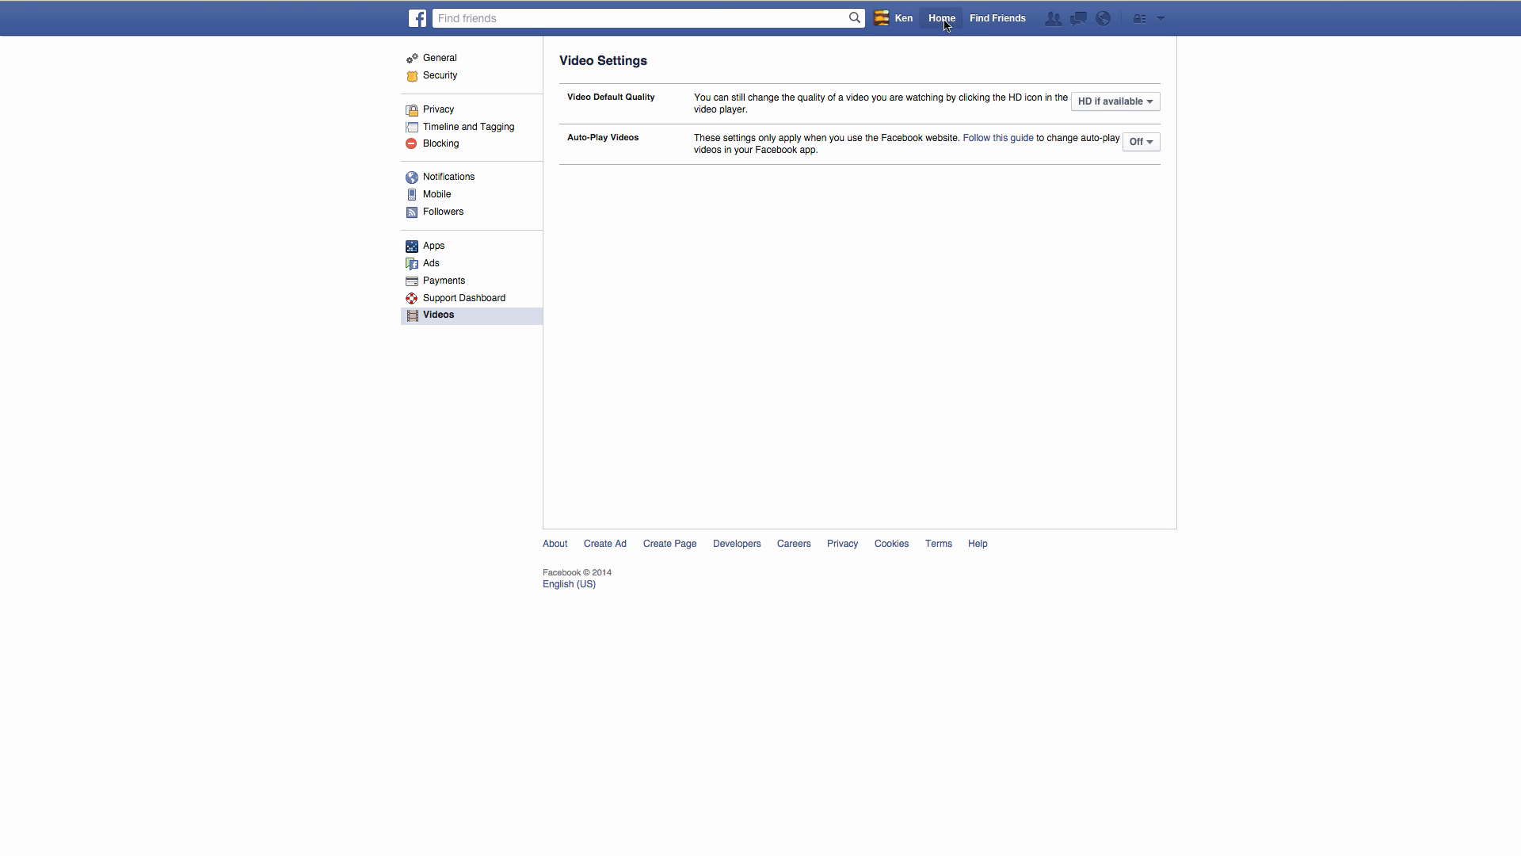
left_click(941, 17)
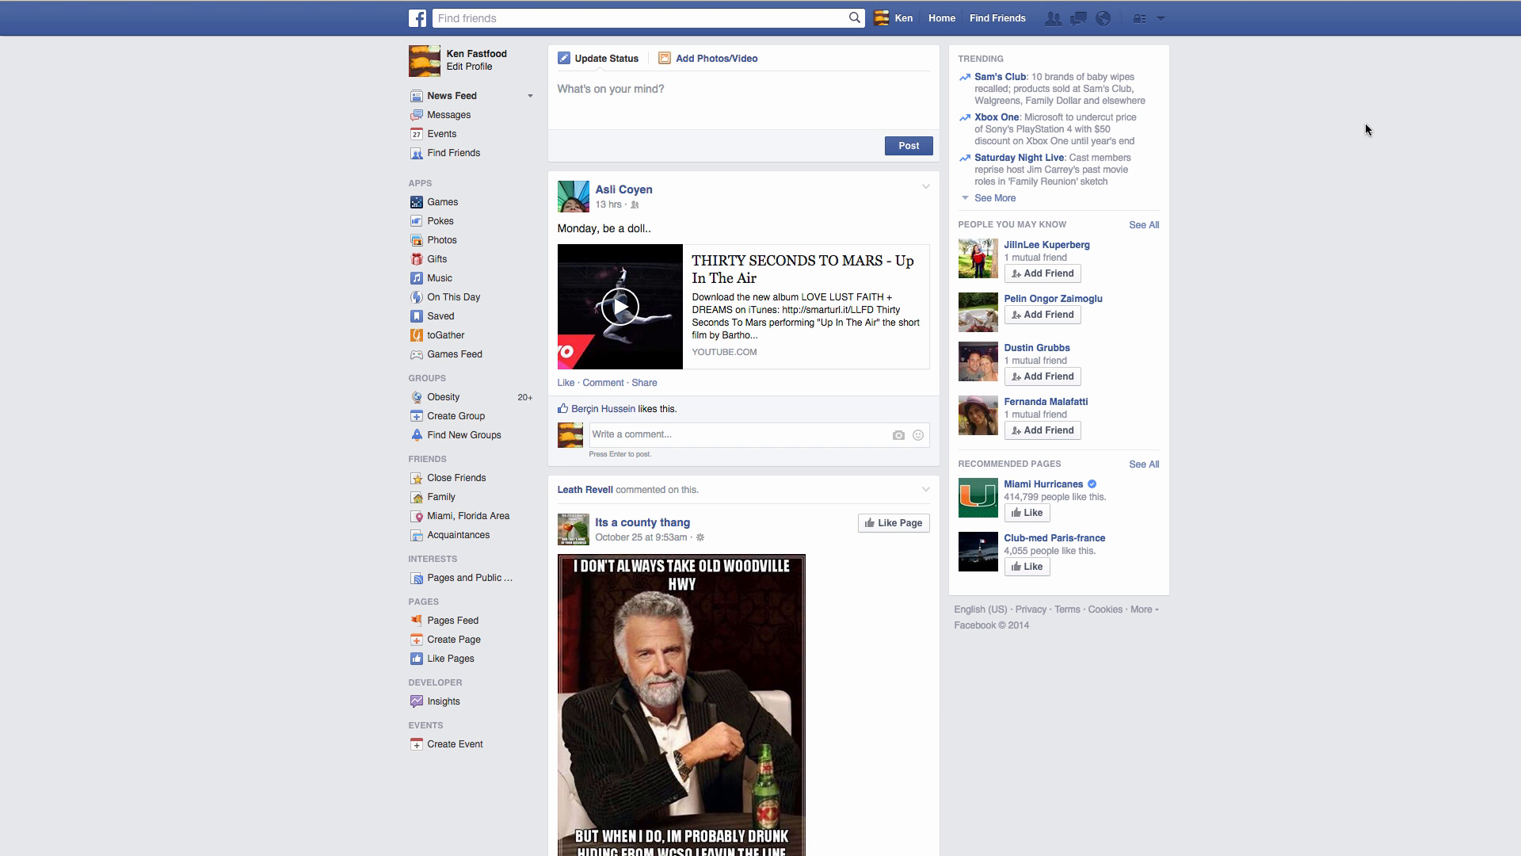